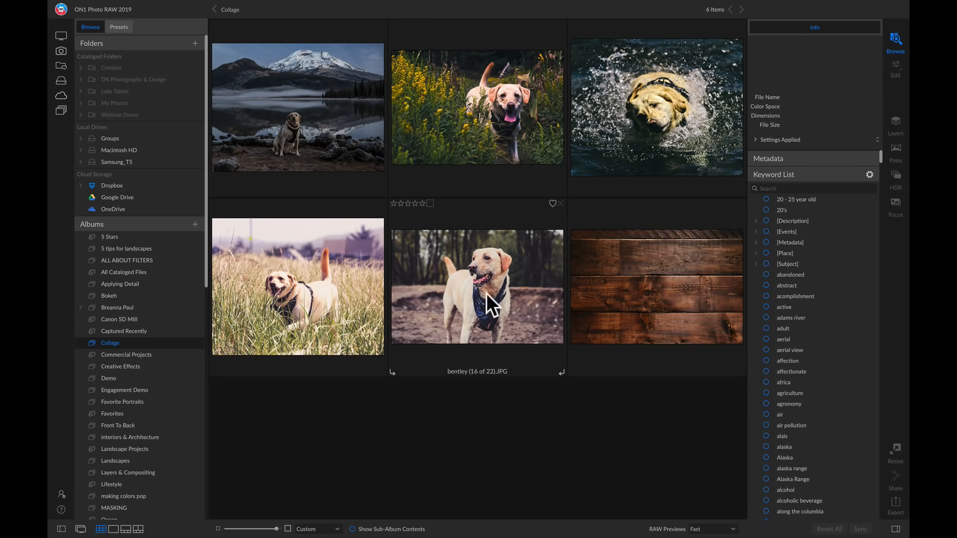
mouse_move(698, 282)
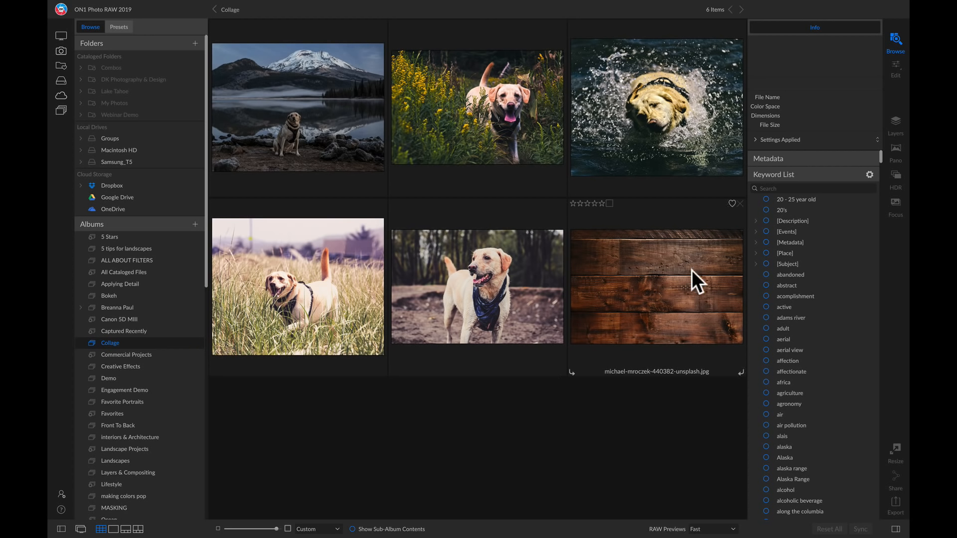
mouse_move(674, 290)
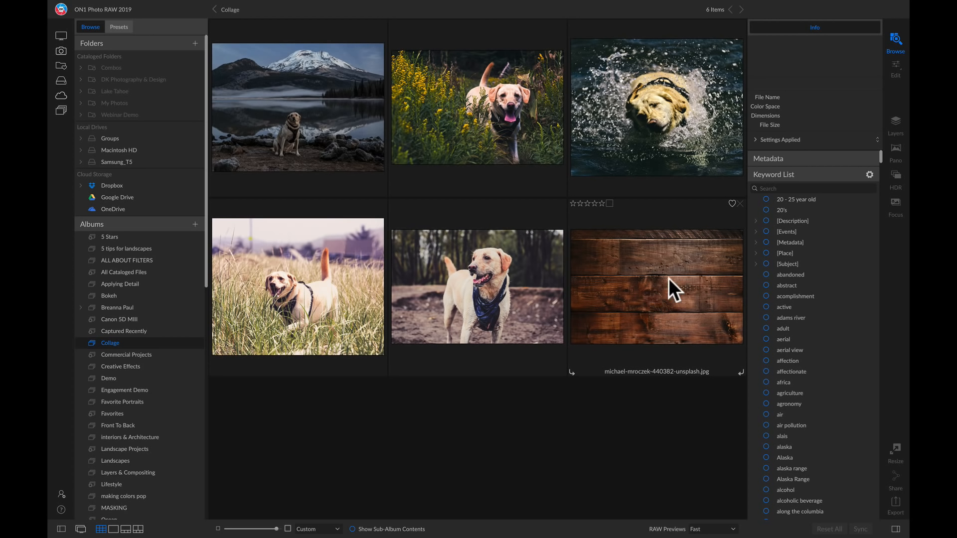
Step: Select the dark wood texture thumbnail in the Collage album for editing
click(656, 287)
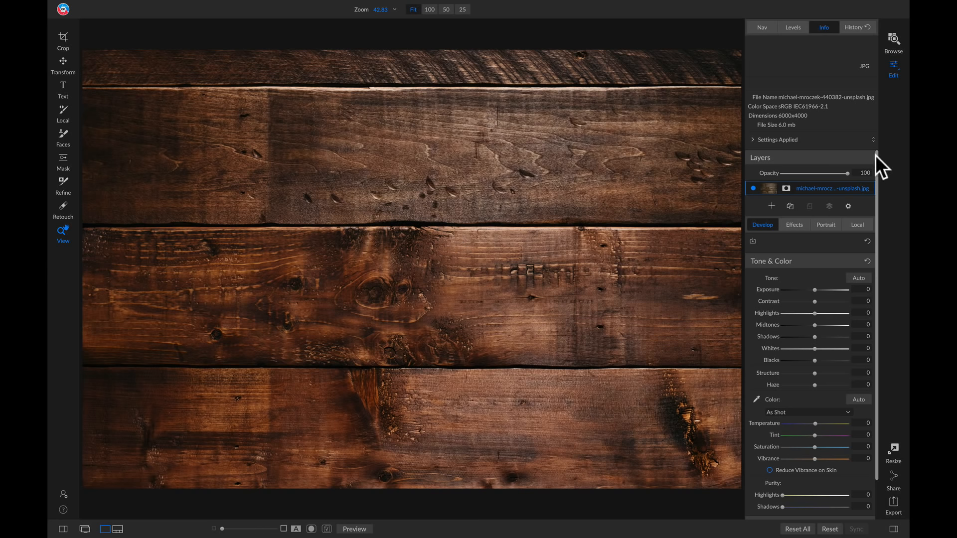
mouse_move(778, 218)
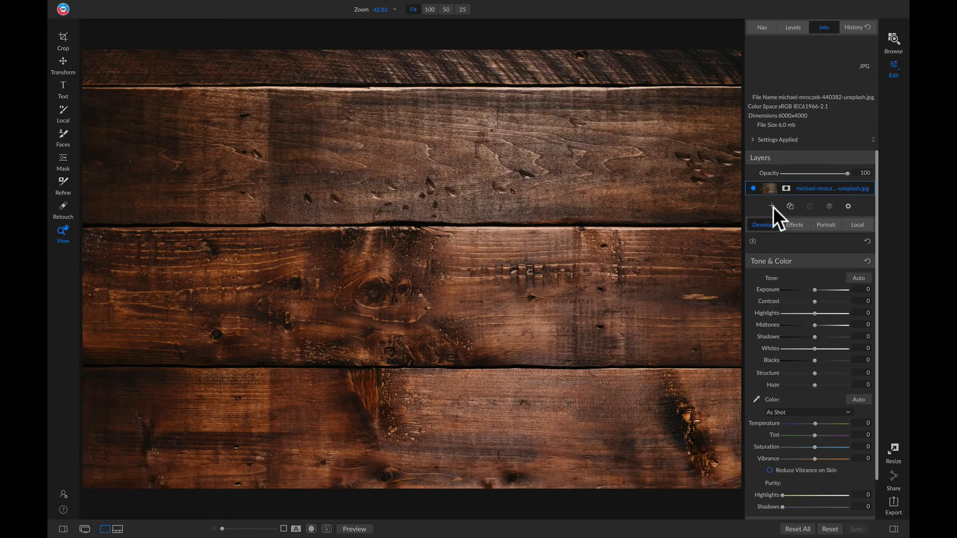
mouse_move(770, 206)
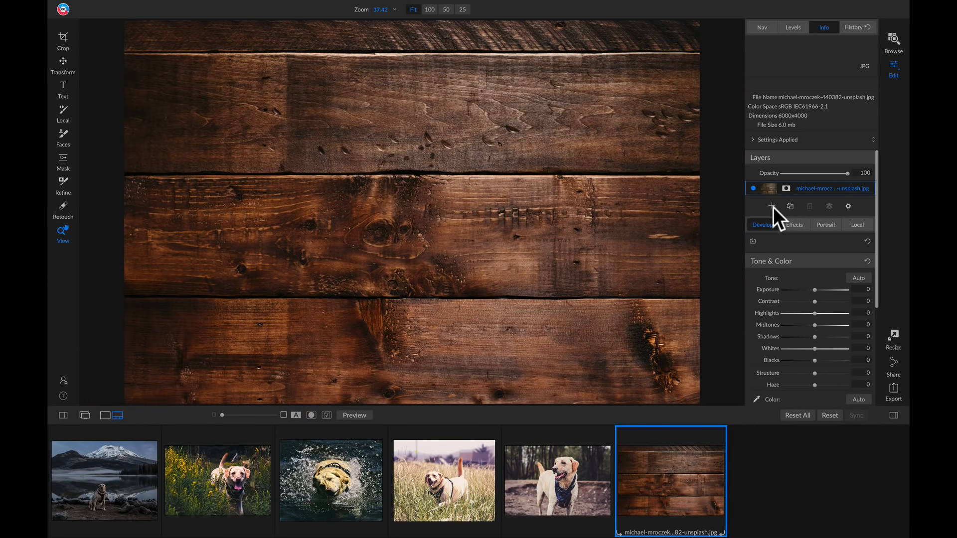
mouse_move(594, 407)
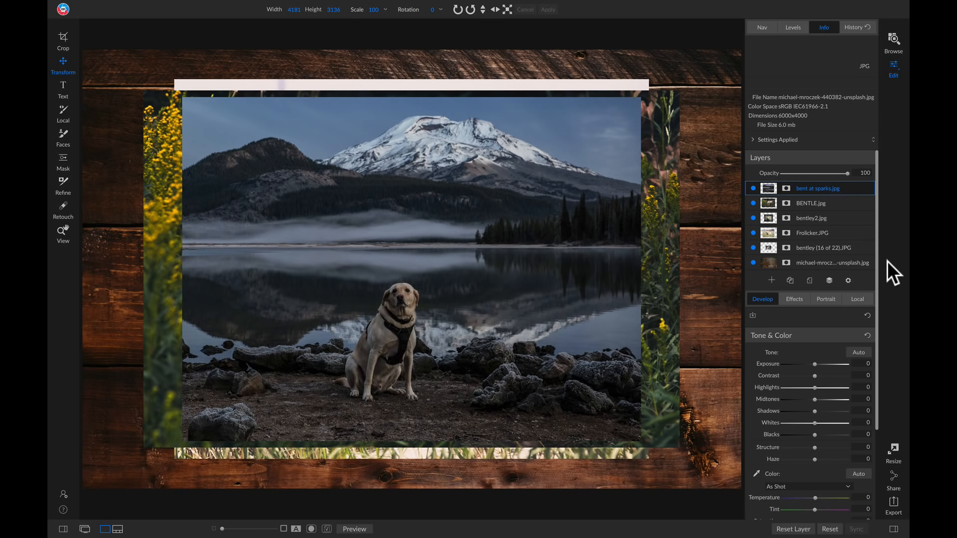
mouse_move(810, 227)
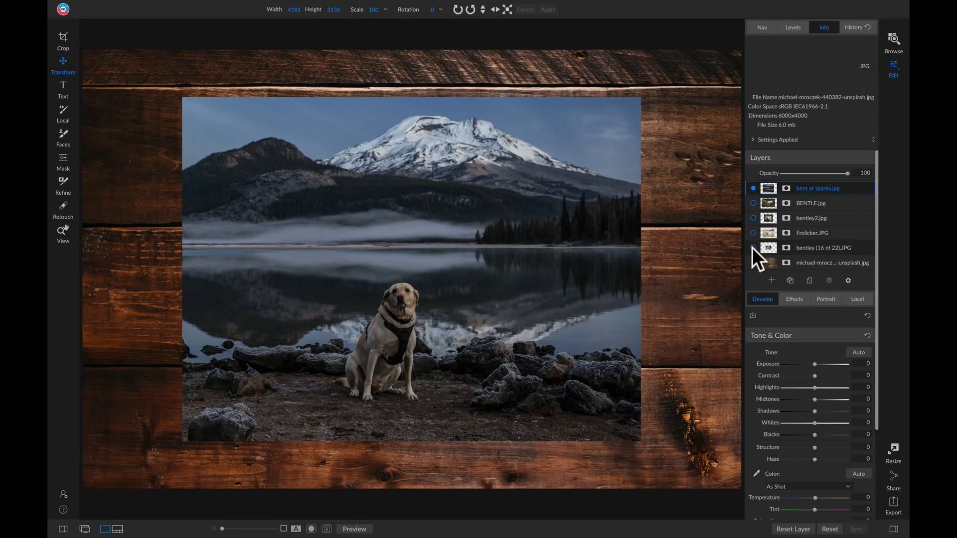
Step: Toggle layer visibility so only the mountain lake photo shows over the wood
click(754, 189)
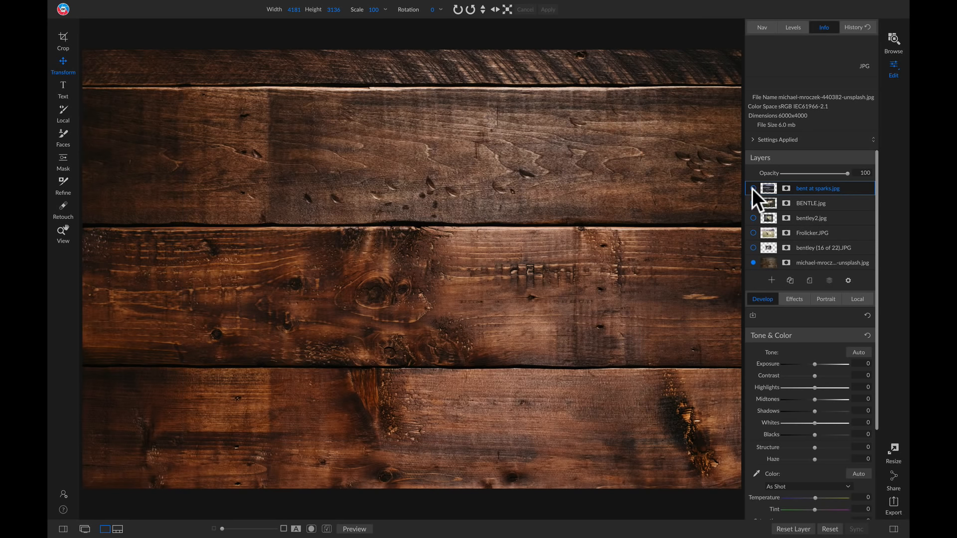
click(754, 188)
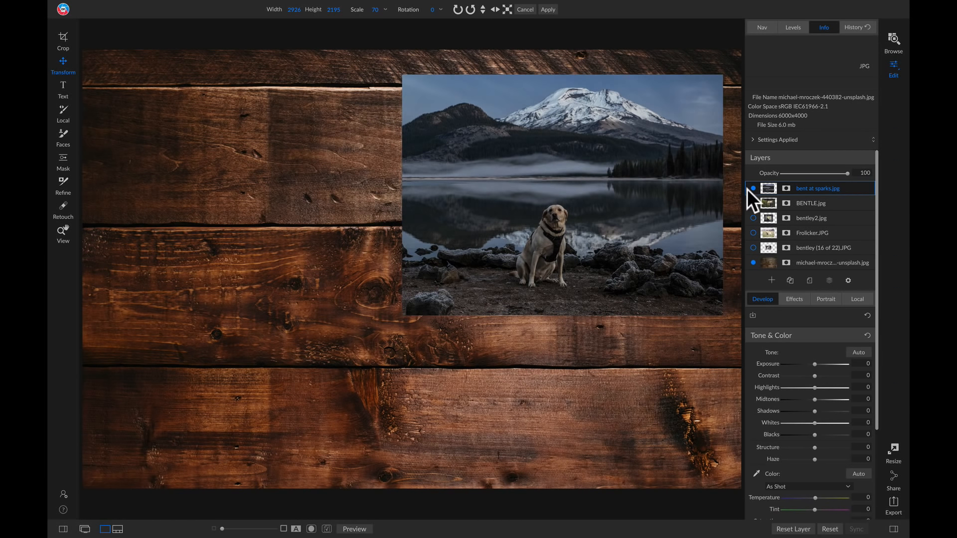
Step: Show the flowers, splashing and tall grass dog photos and move the tall grass layer higher in the stack
click(753, 202)
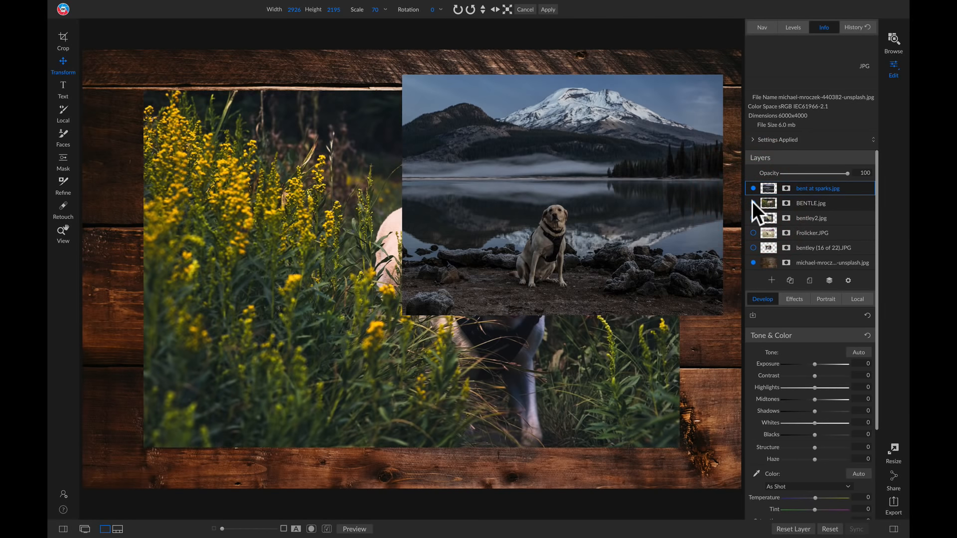
click(811, 203)
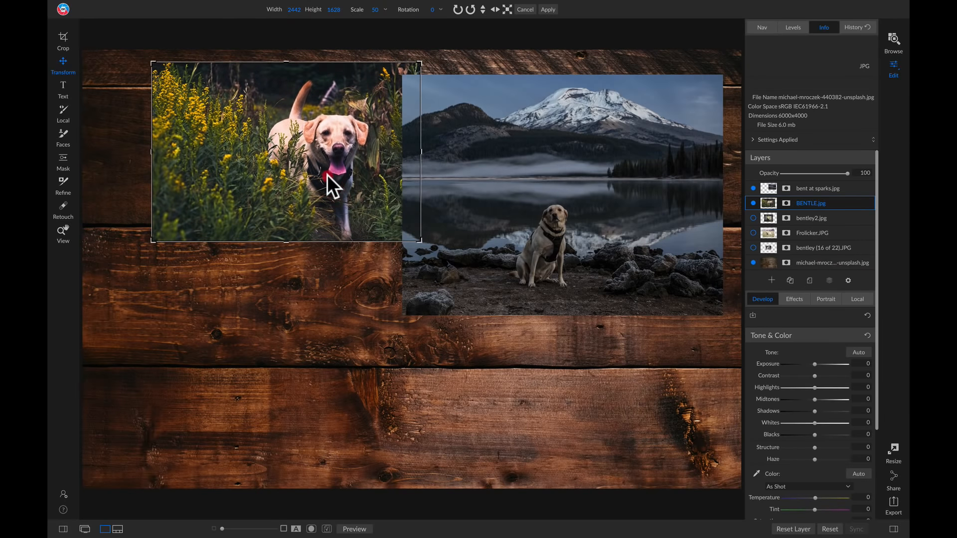
click(811, 218)
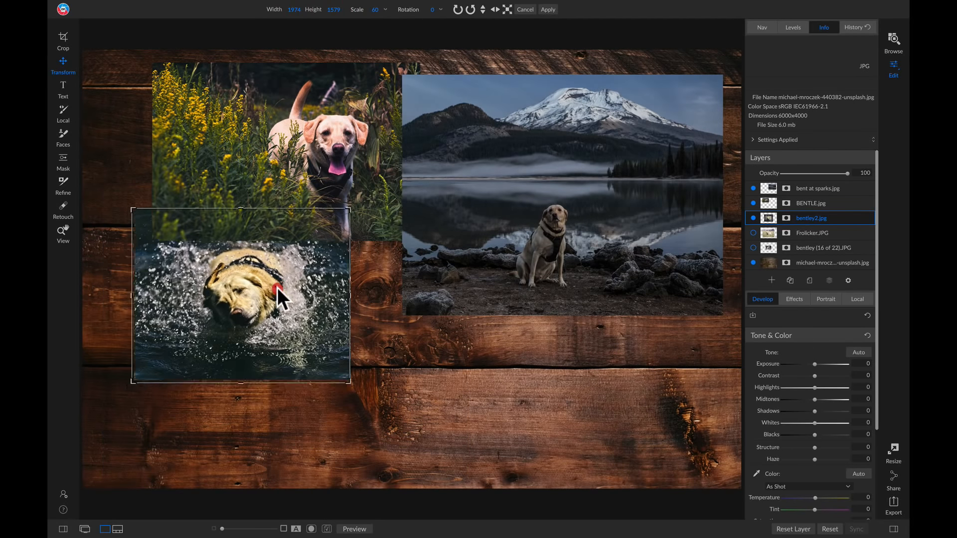
click(812, 232)
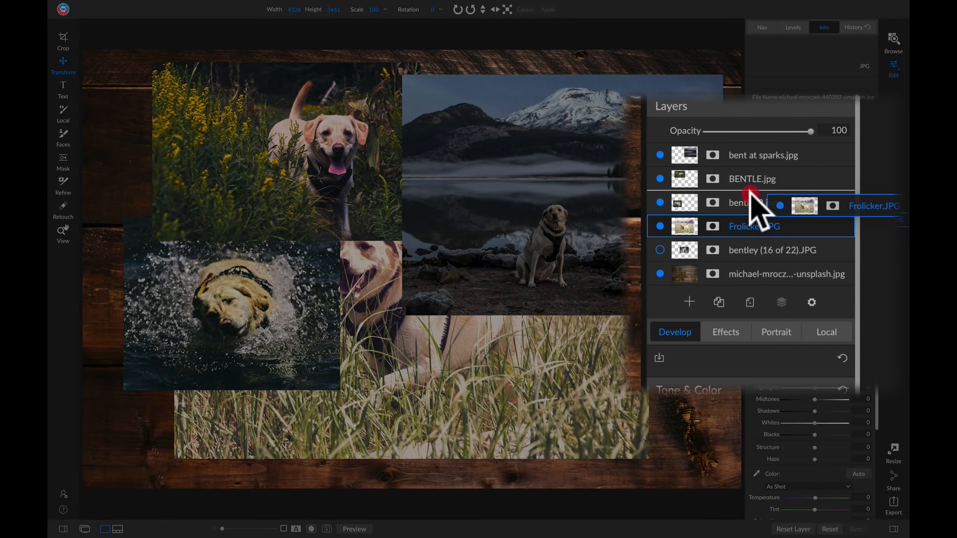
drag(757, 210, 757, 165)
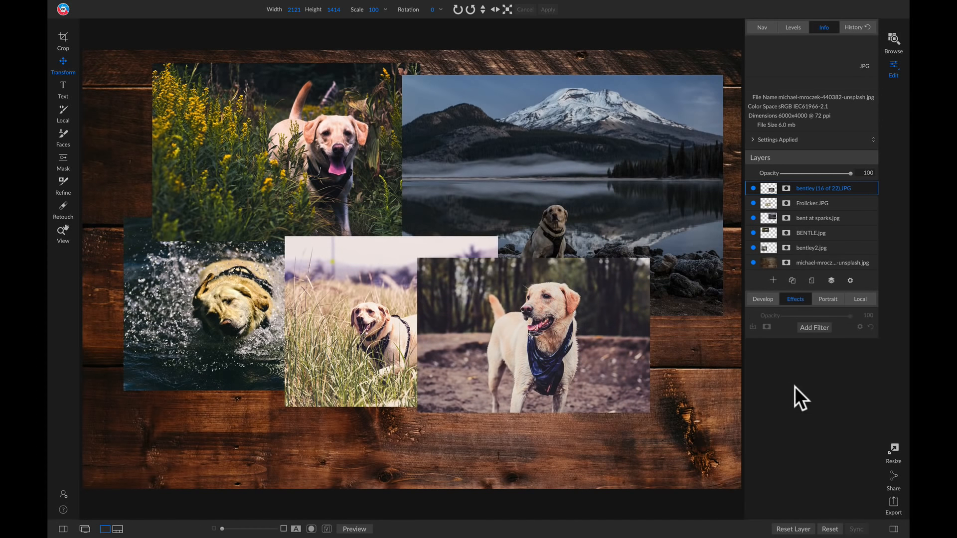
mouse_move(842, 196)
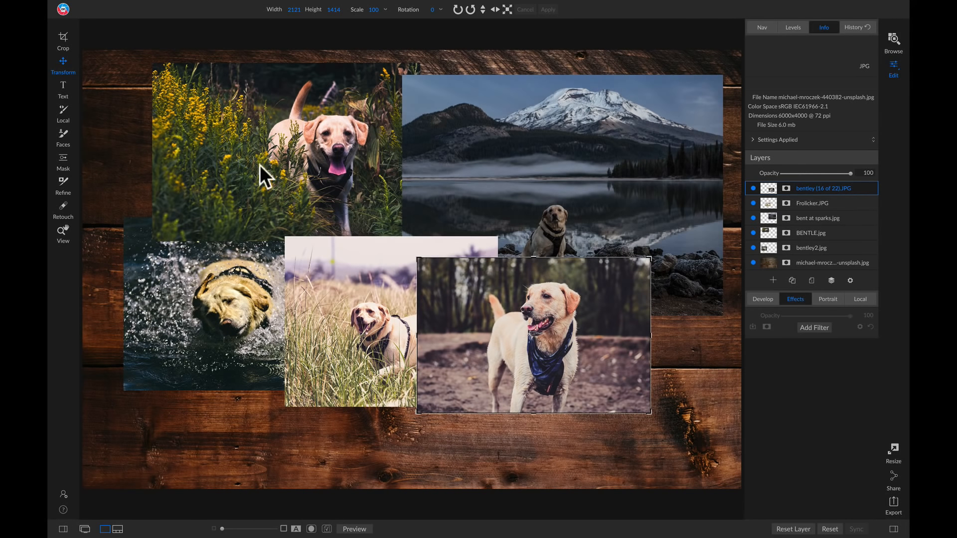
mouse_move(98, 303)
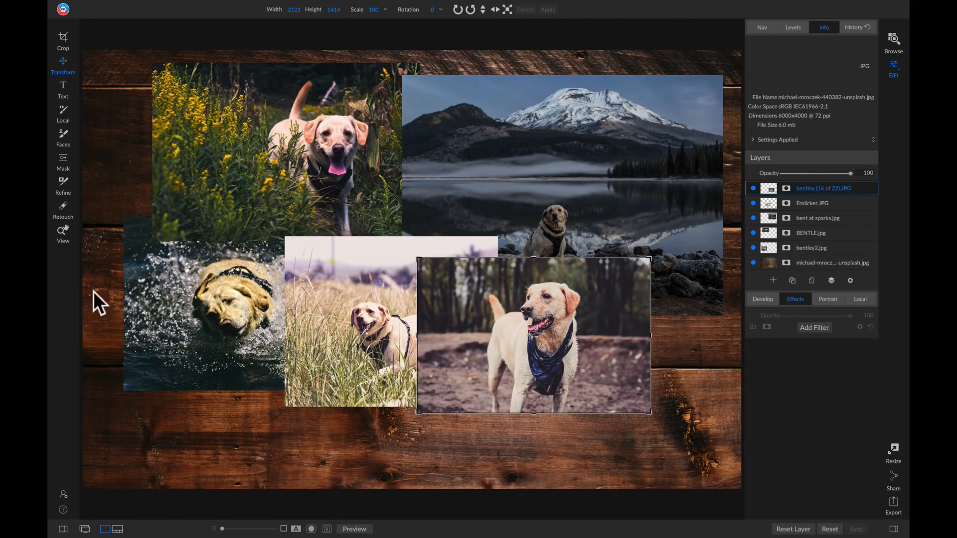
mouse_move(510, 461)
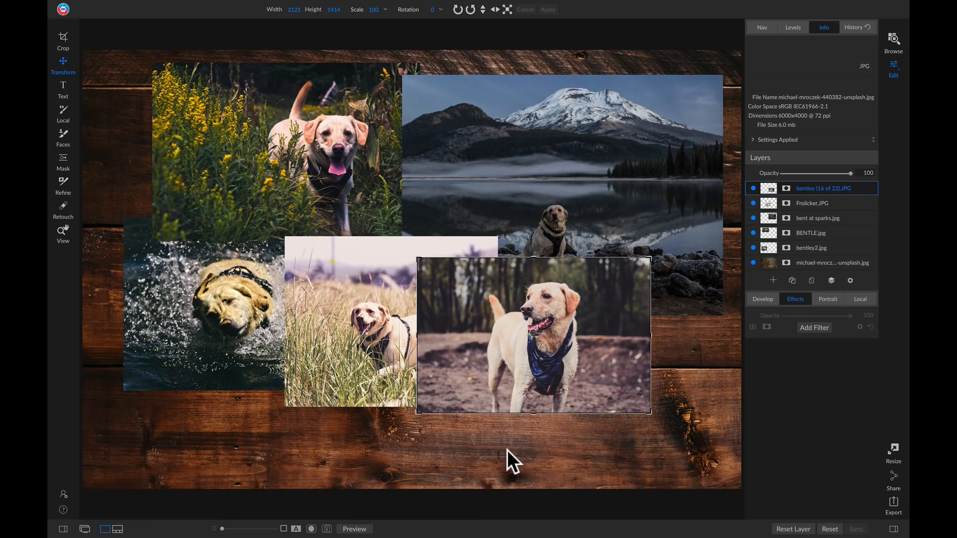
click(167, 6)
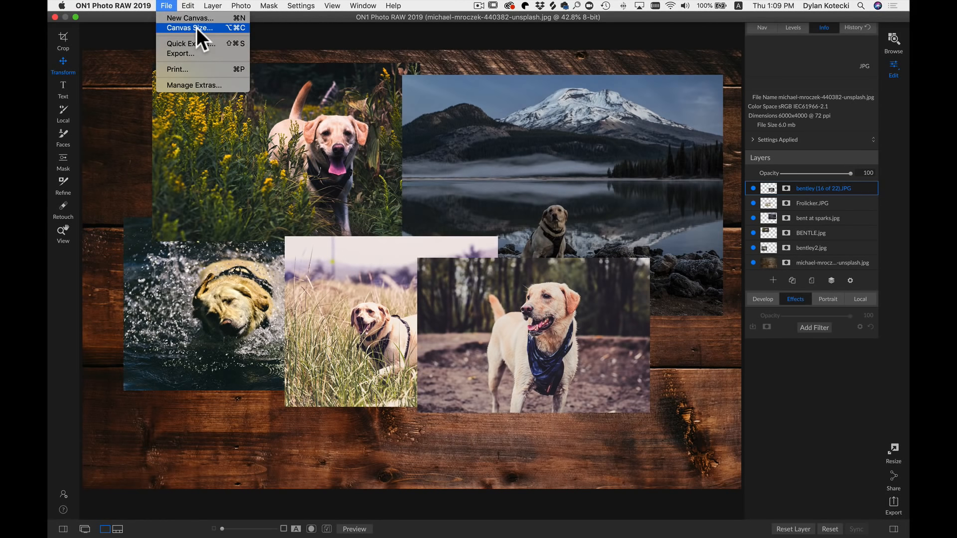
Step: Enlarge the canvas to 7000 pixels wide with locked proportions
click(189, 28)
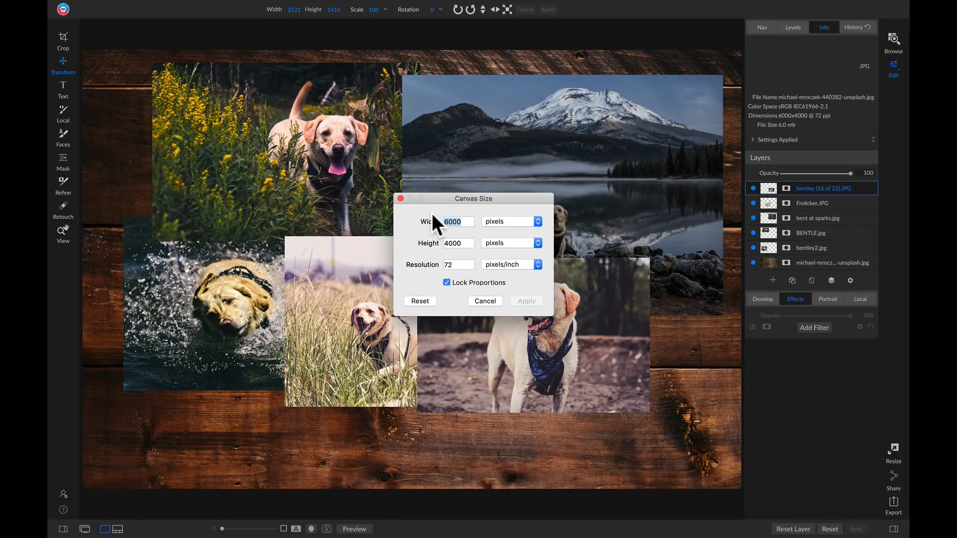
text(7000)
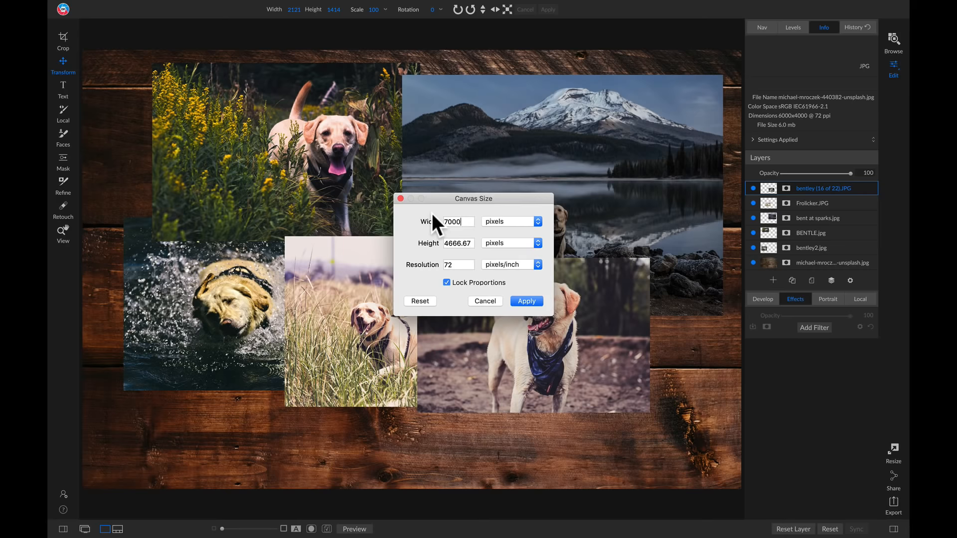
click(525, 301)
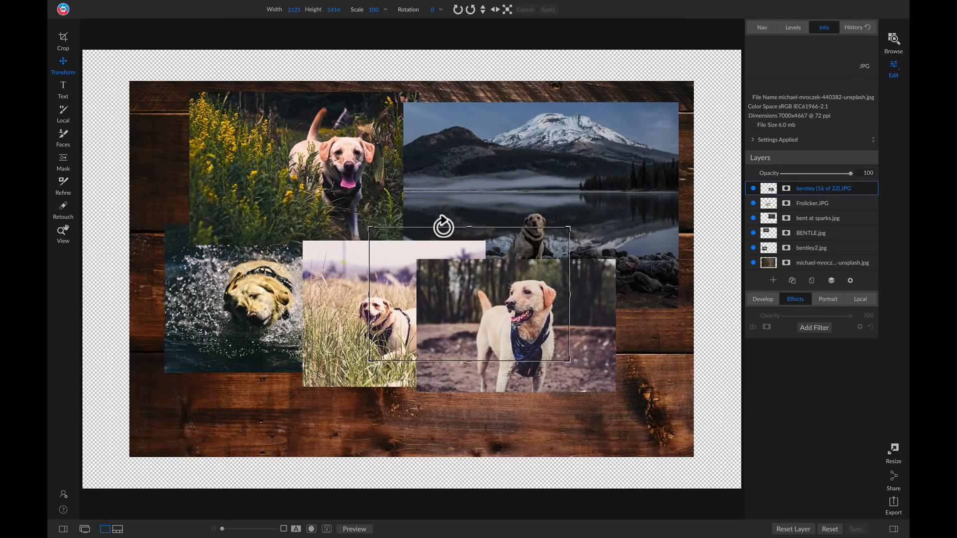
mouse_move(481, 468)
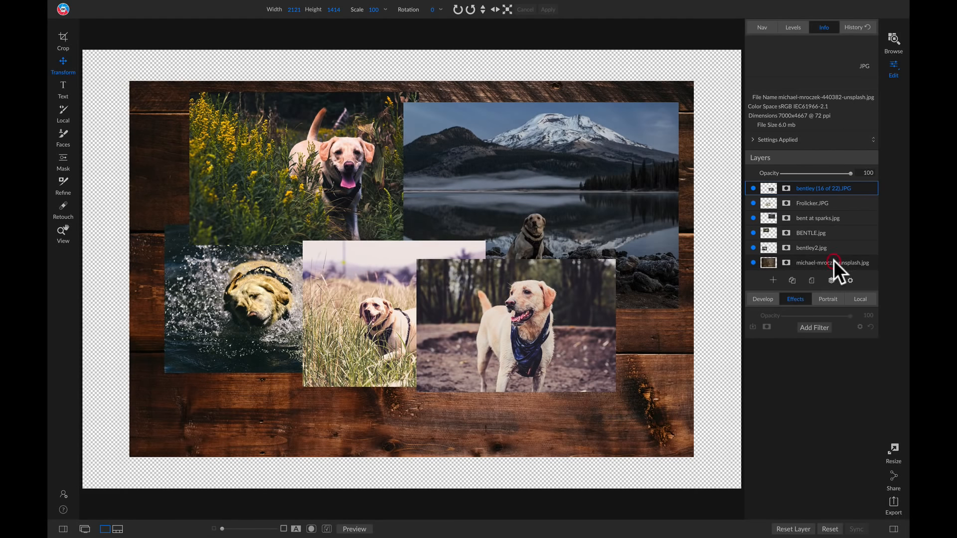
Step: Fit the wood background layer to fill the larger canvas
click(831, 262)
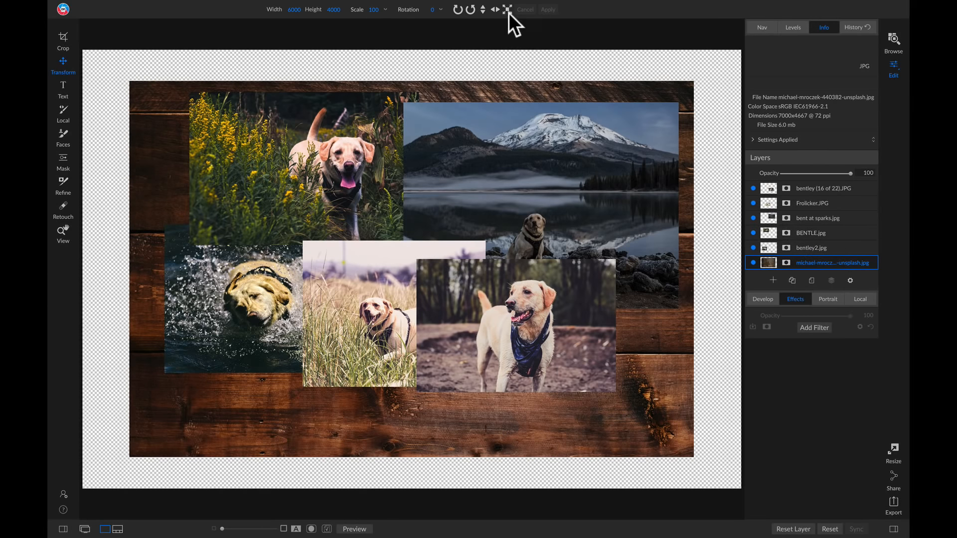
click(507, 9)
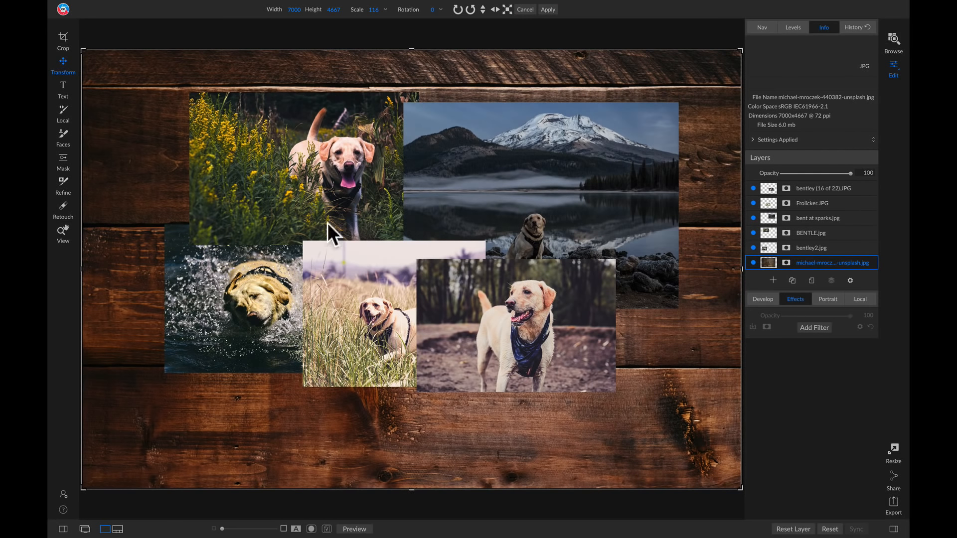
mouse_move(561, 375)
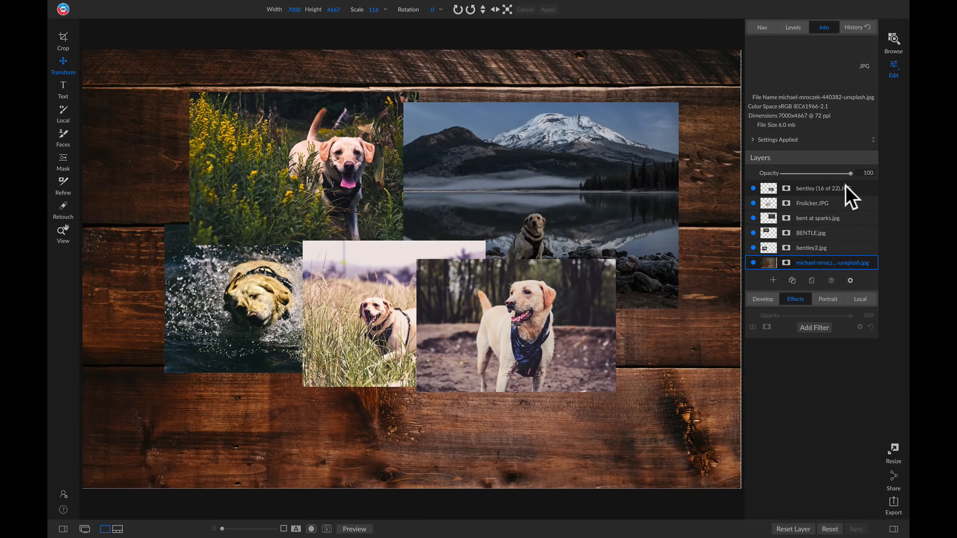
Step: Create a new stamped layer from the top layer and rename it 'Final'
click(827, 189)
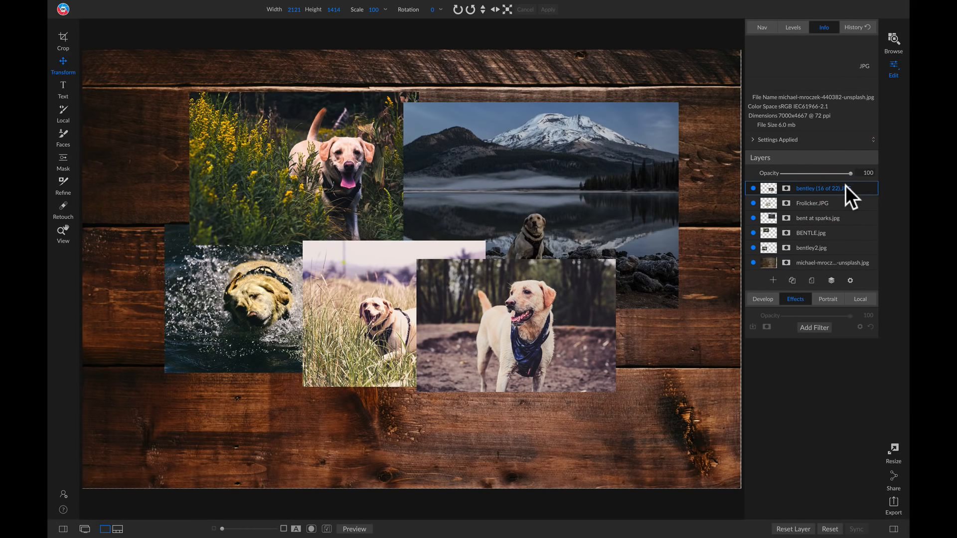
right_click(814, 188)
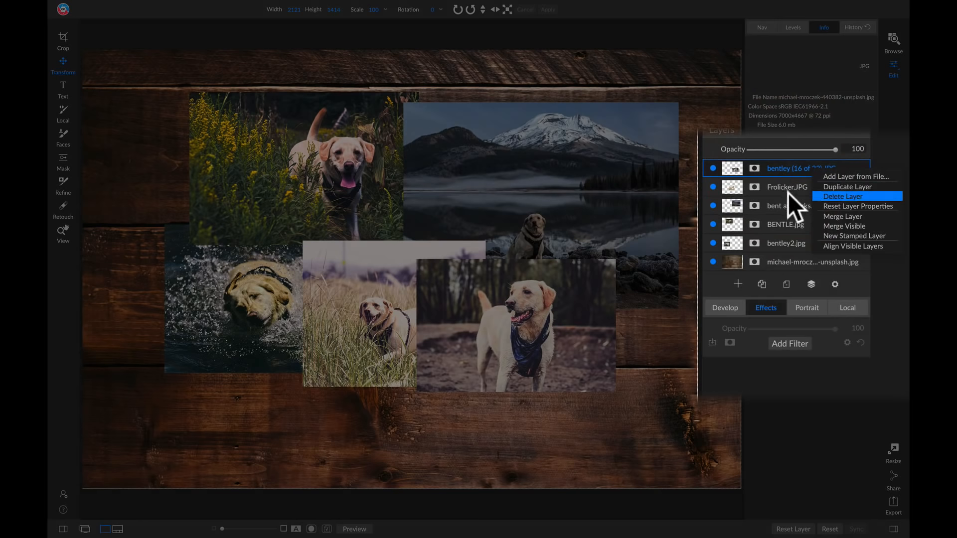
mouse_move(844, 249)
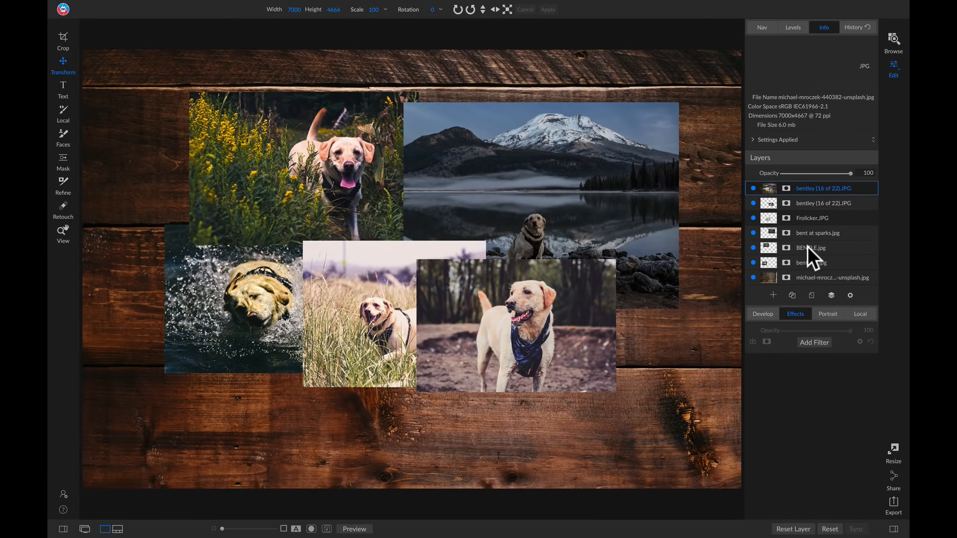
double_click(824, 189)
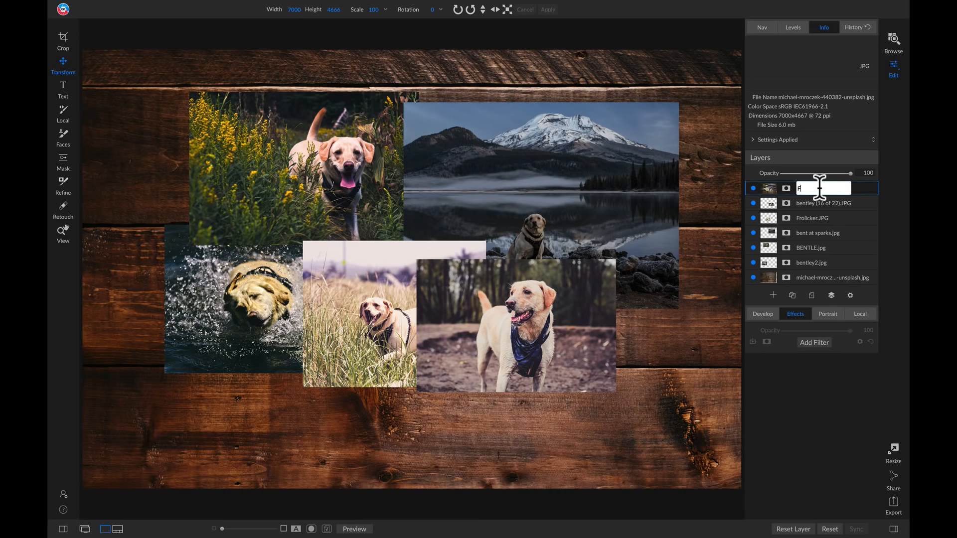
text(Final)
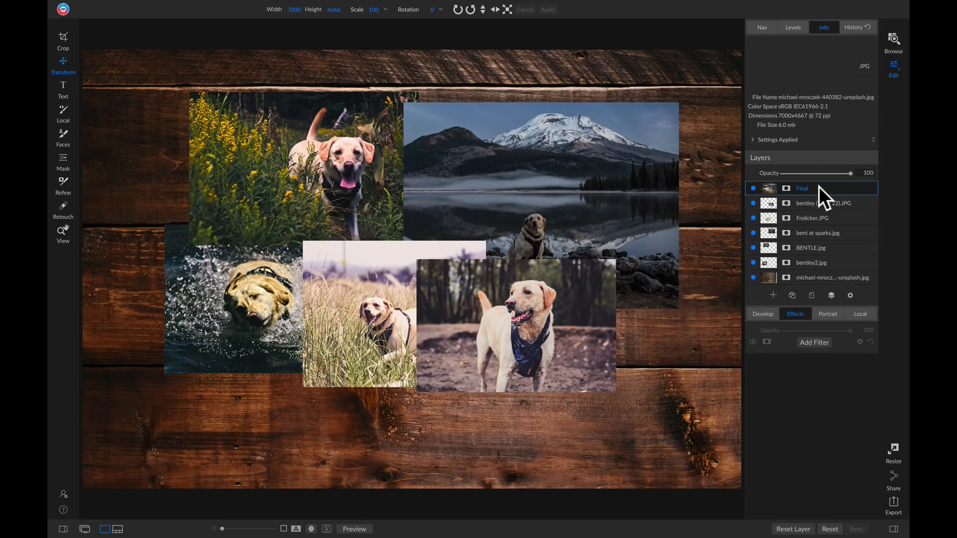
mouse_move(814, 353)
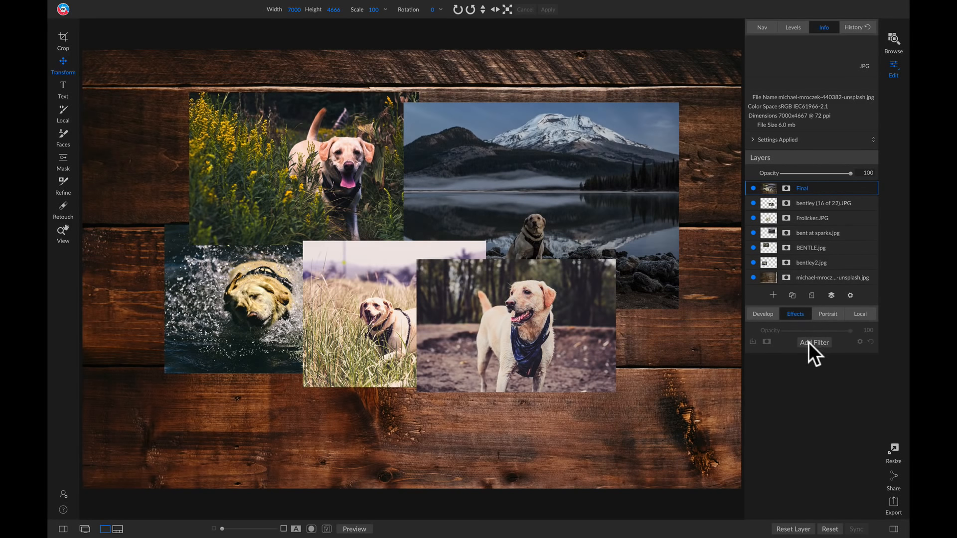
Step: Add a white square Borders filter to the Final layer and start a text box
click(814, 342)
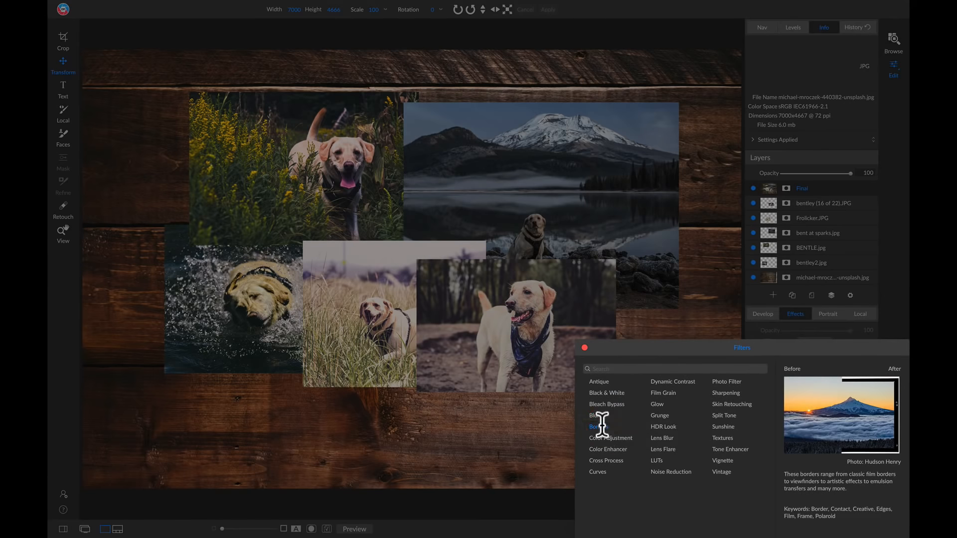
click(597, 426)
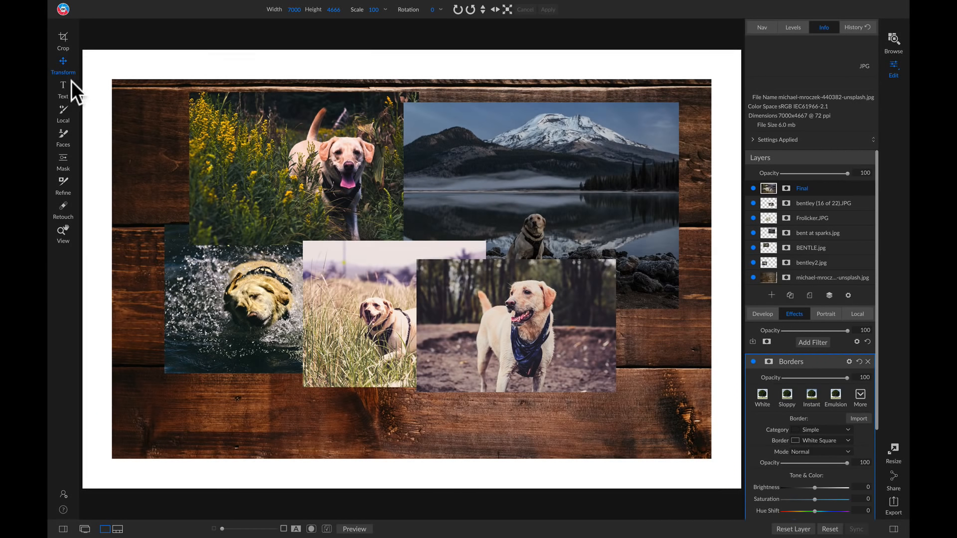
click(63, 89)
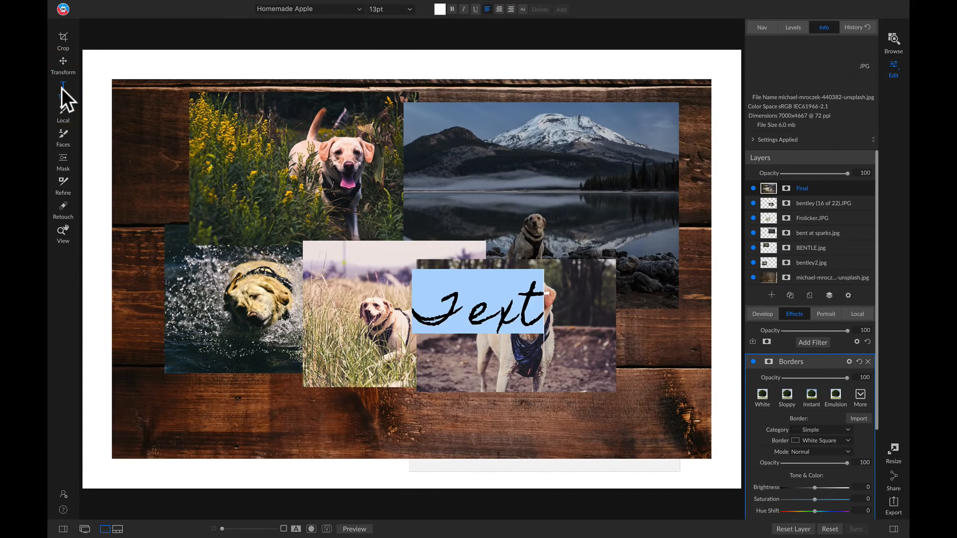